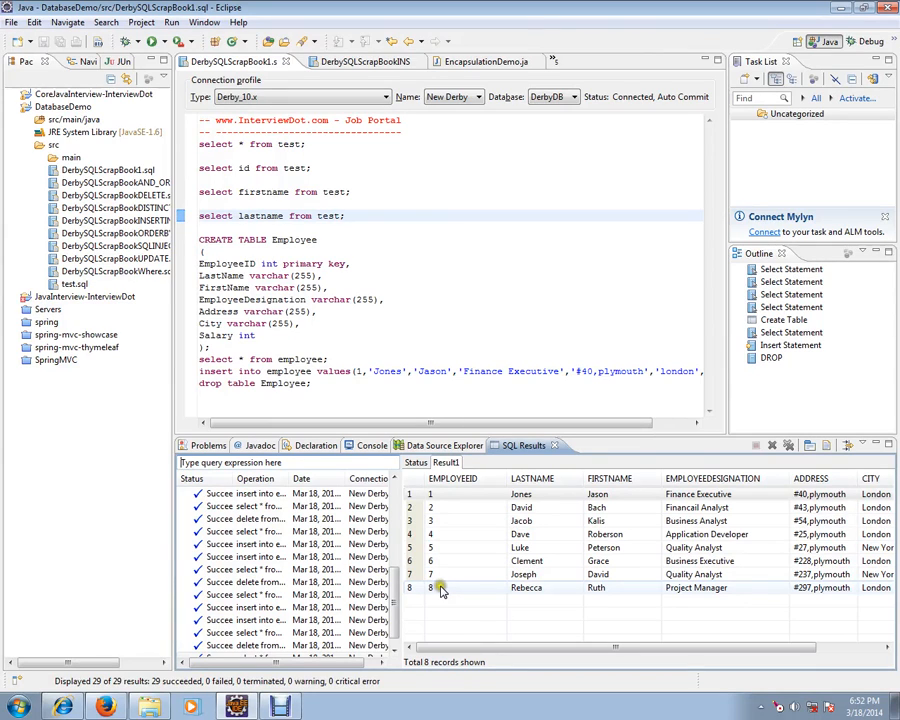
Bring the DerbySQLScrapBookINSERTINTO.sql scrapbook with the INSERT INTO examples to the front
{"action": "left_click", "coordinate": [451, 574]}
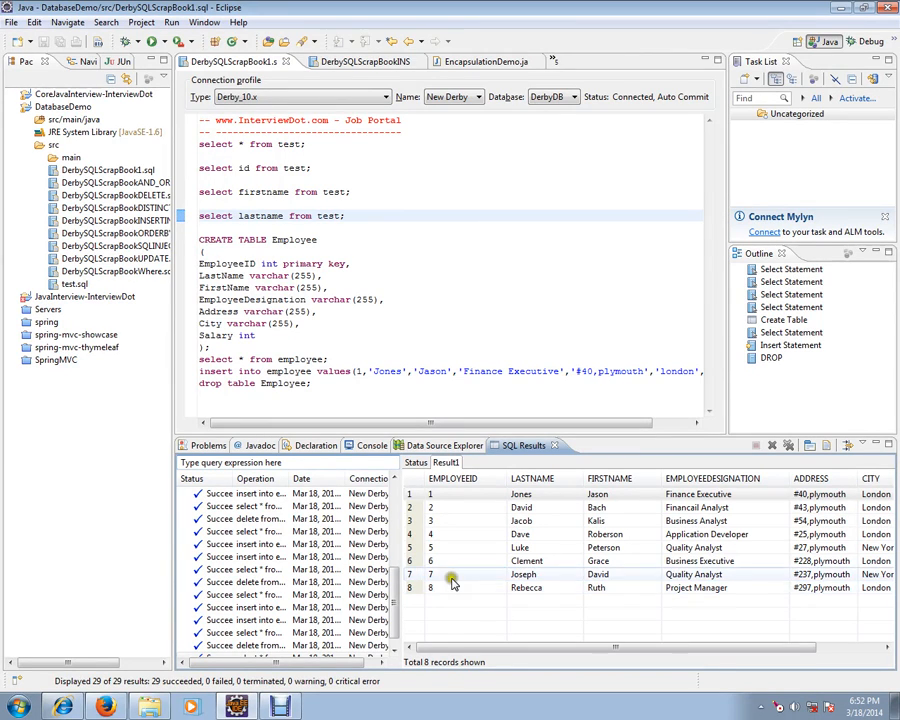
{"action": "mouse_move", "coordinate": [458, 574]}
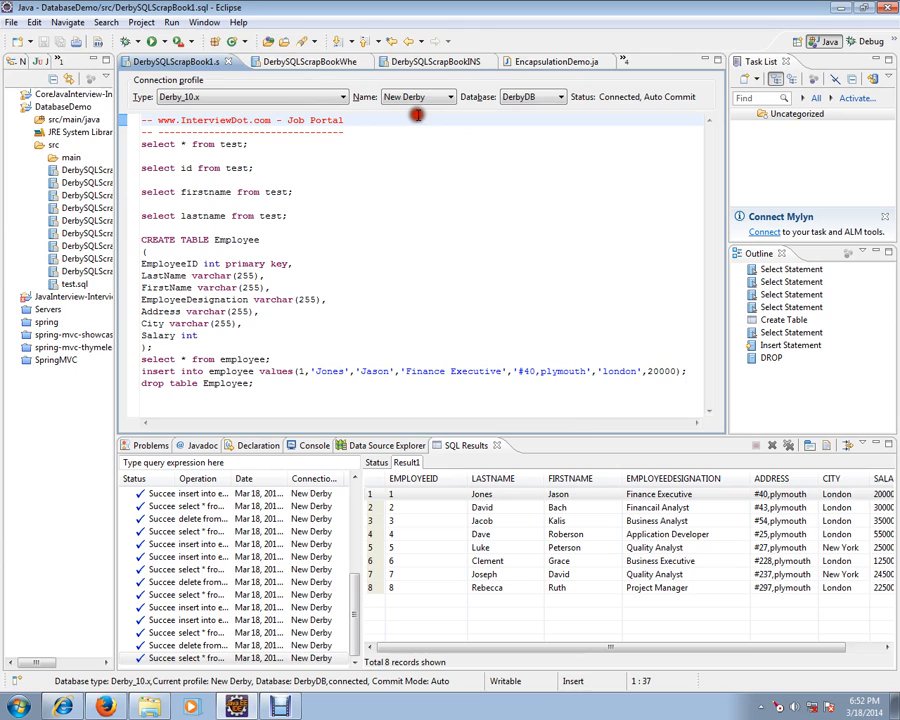
{"action": "left_click", "coordinate": [432, 61]}
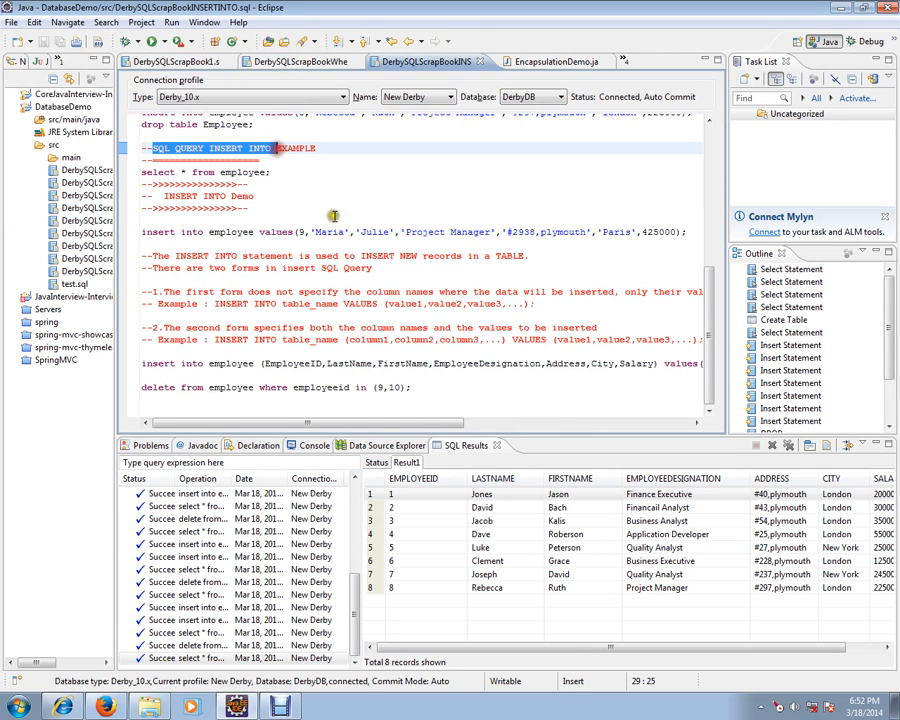
{"action": "left_click", "coordinate": [386, 445]}
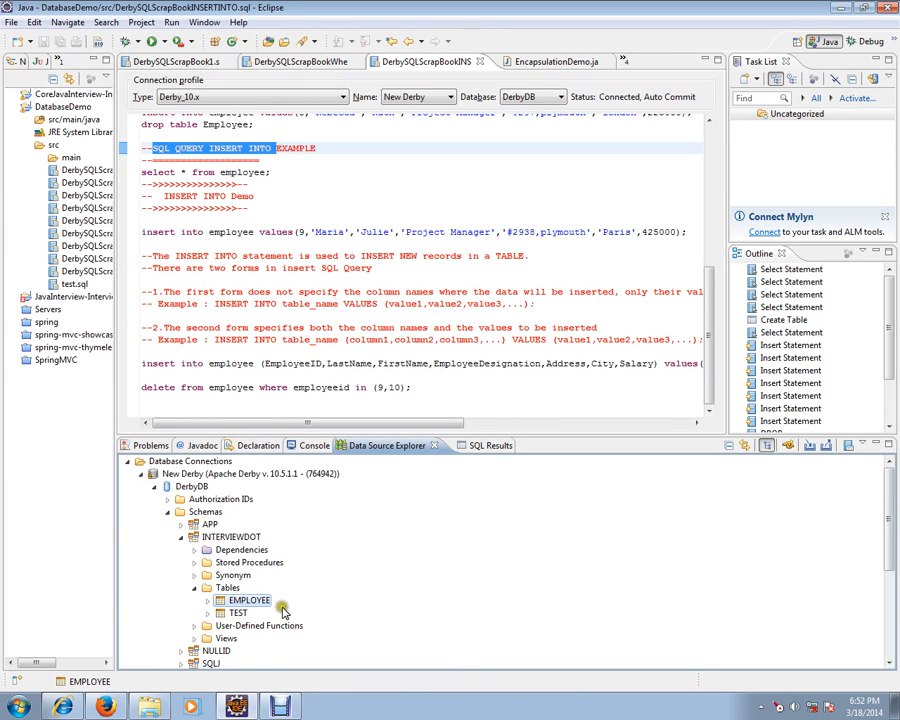
{"action": "mouse_move", "coordinate": [438, 497]}
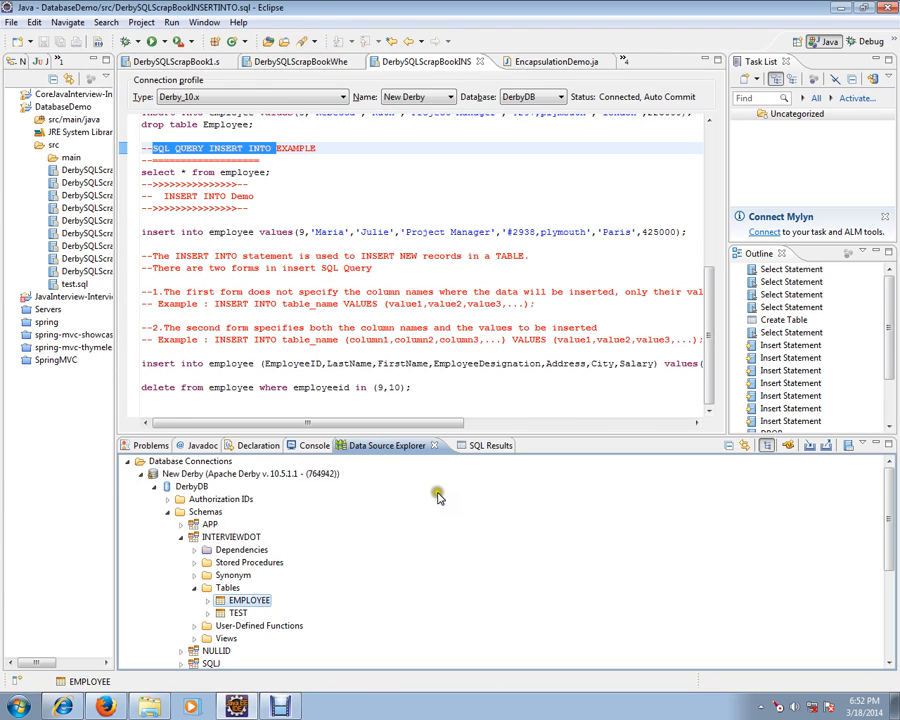
{"action": "left_click", "coordinate": [467, 445]}
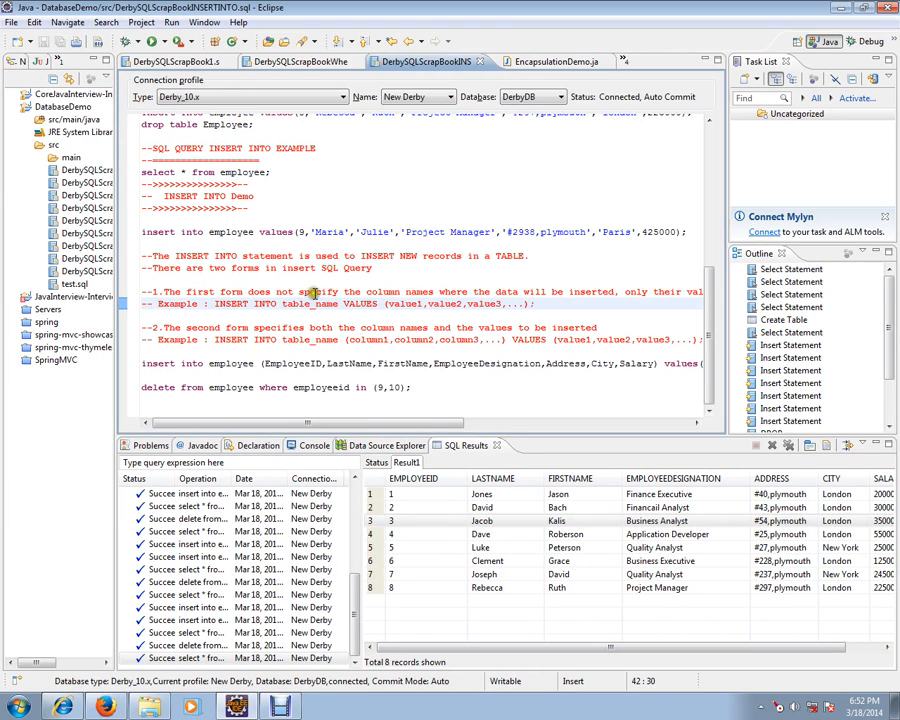
{"action": "double_click", "coordinate": [195, 255]}
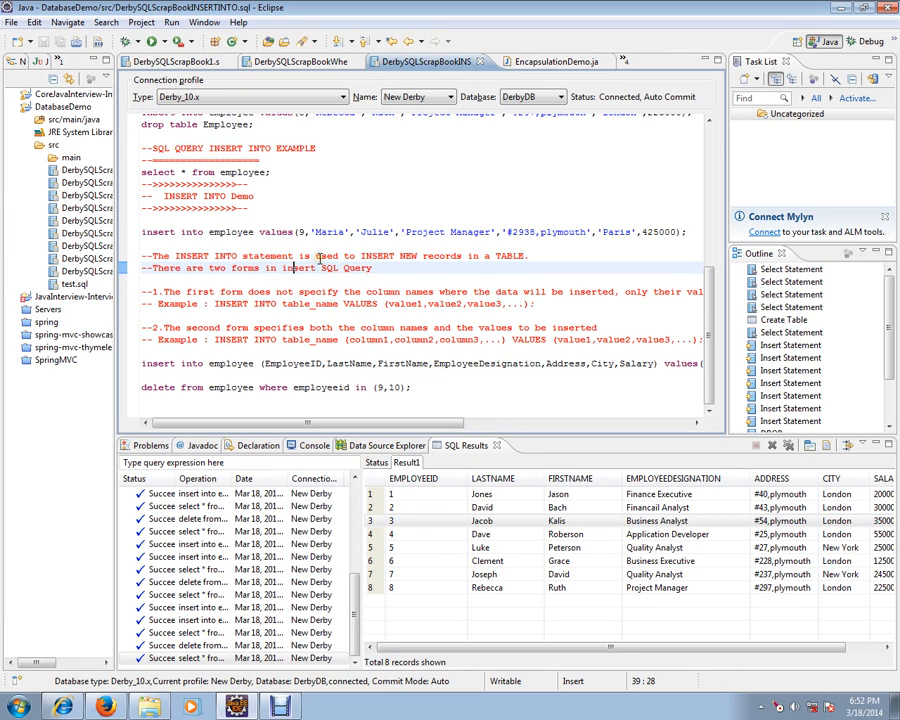
{"action": "left_click_drag", "start_coordinate": [362, 255], "coordinate": [467, 255]}
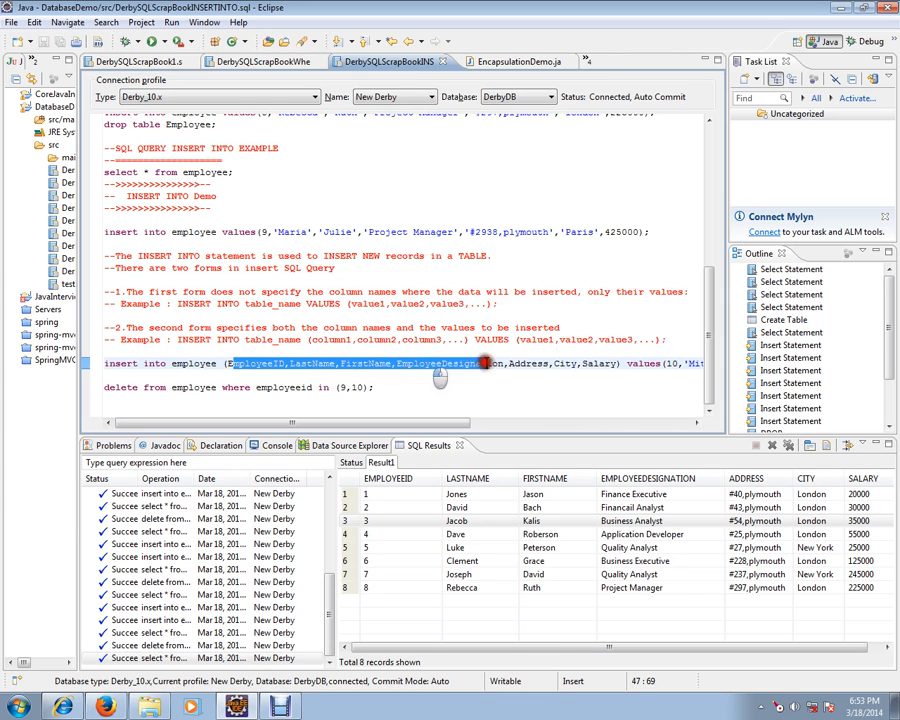
{"action": "left_click_drag", "start_coordinate": [300, 423], "coordinate": [443, 423]}
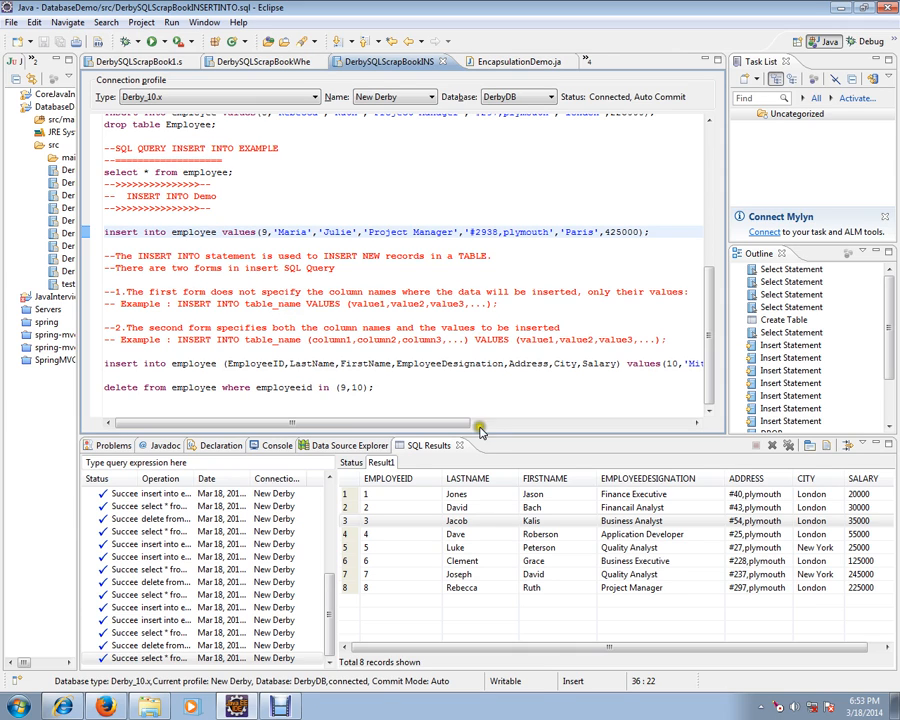
Run the two employee INSERT INTO statements and select * from employee
{"action": "left_click", "coordinate": [388, 588]}
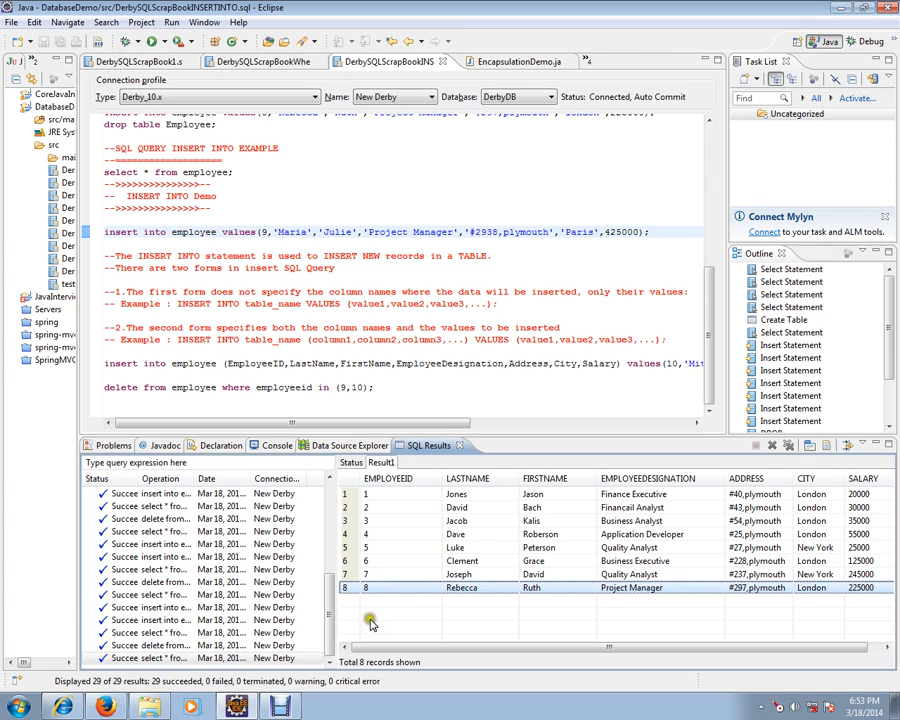
{"action": "left_click", "coordinate": [655, 231]}
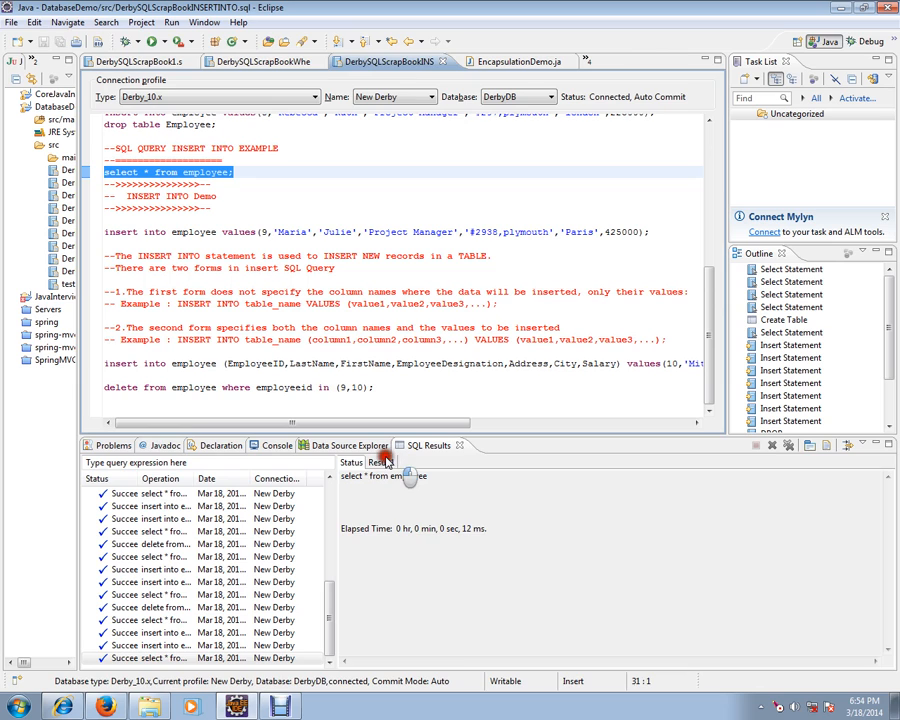
Show the Result1 rows listing ten employees, including Maria and Mitchell
{"action": "left_click", "coordinate": [385, 461]}
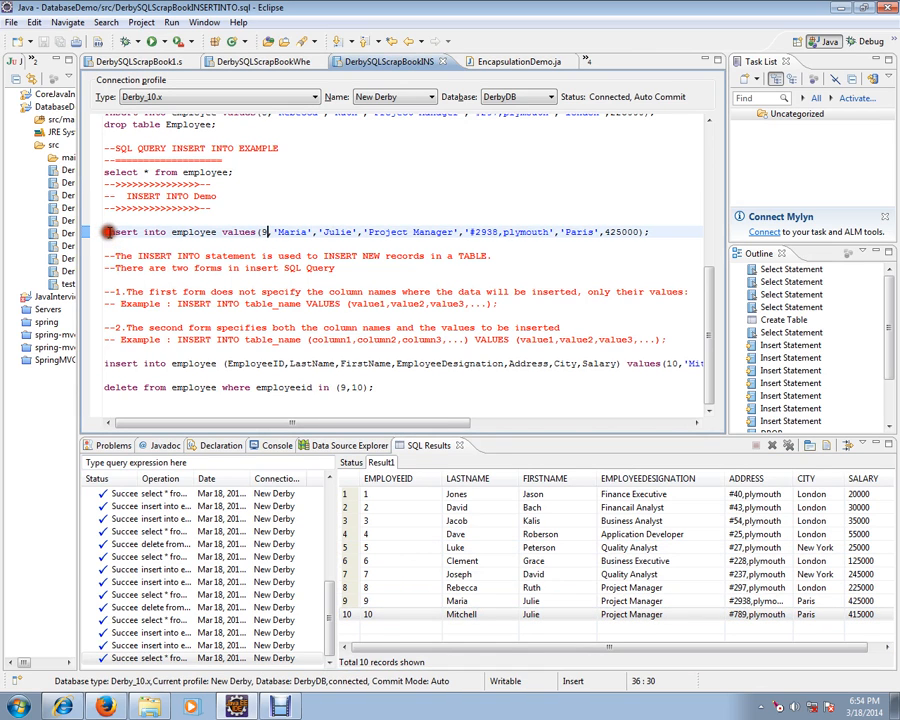
{"action": "double_click", "coordinate": [155, 255]}
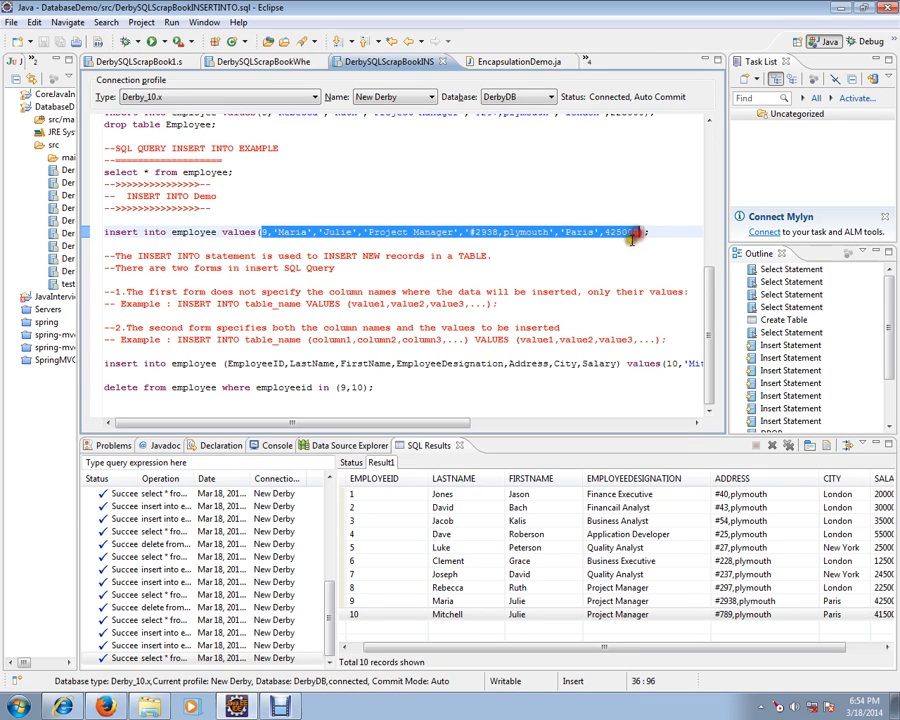
{"action": "mouse_move", "coordinate": [395, 238]}
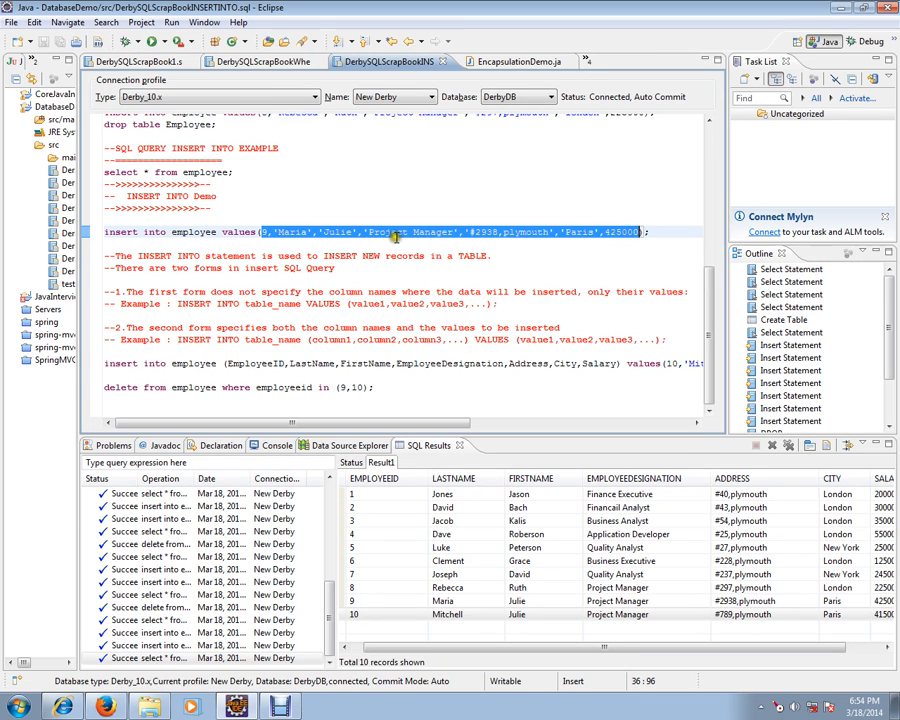